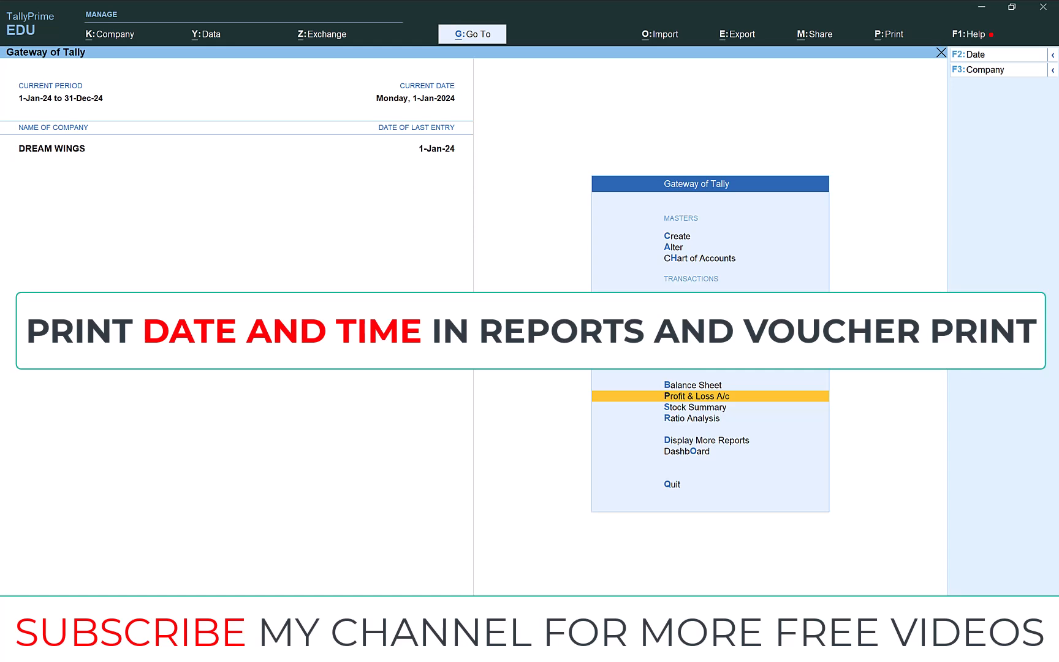
mouse_move(897, 215)
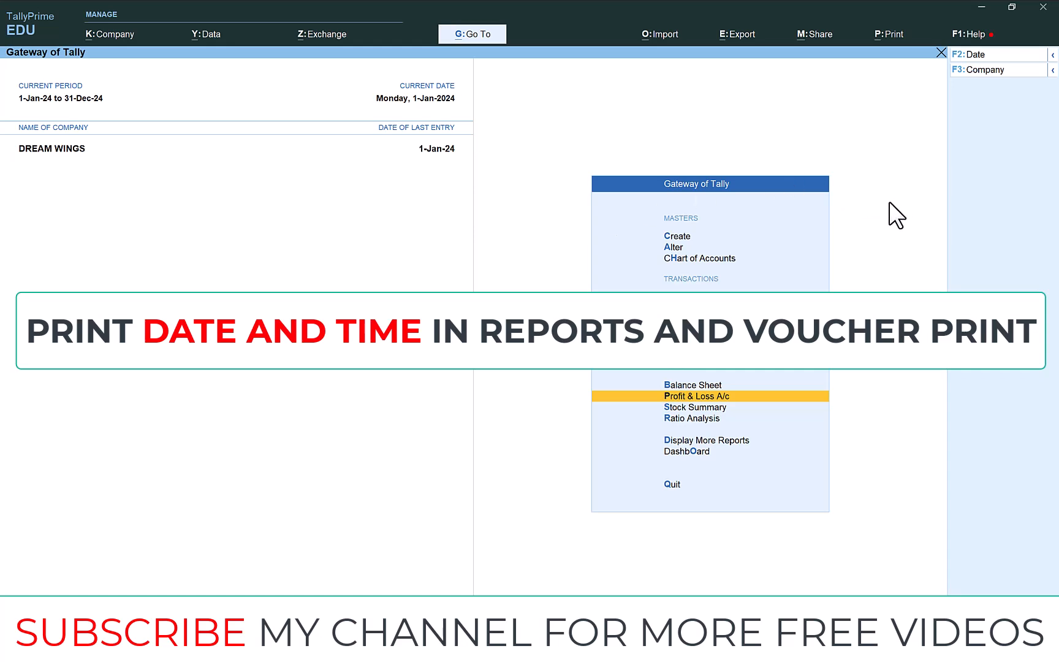
mouse_move(704, 148)
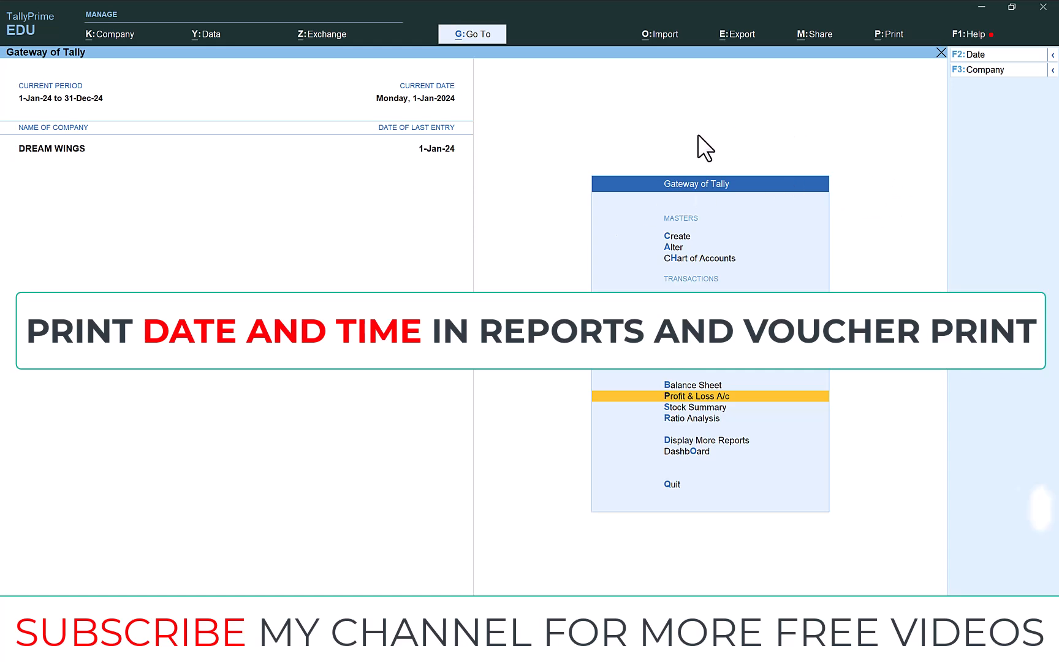
mouse_move(858, 122)
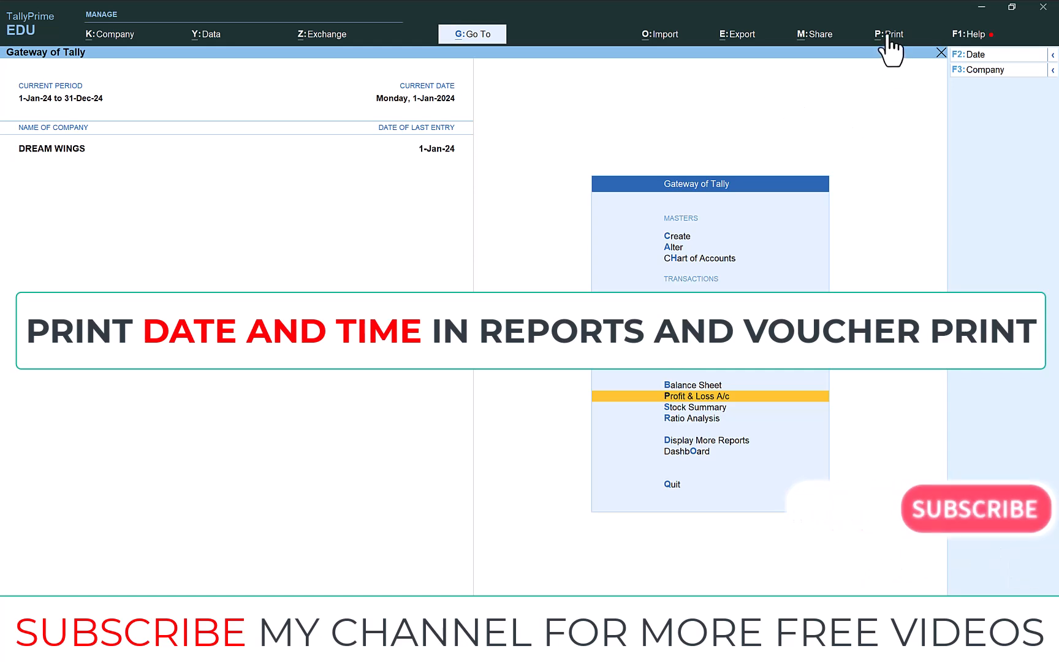
Step: Set Show Date and Time of Voucher printing to Yes in Print Configuration
left_click(891, 34)
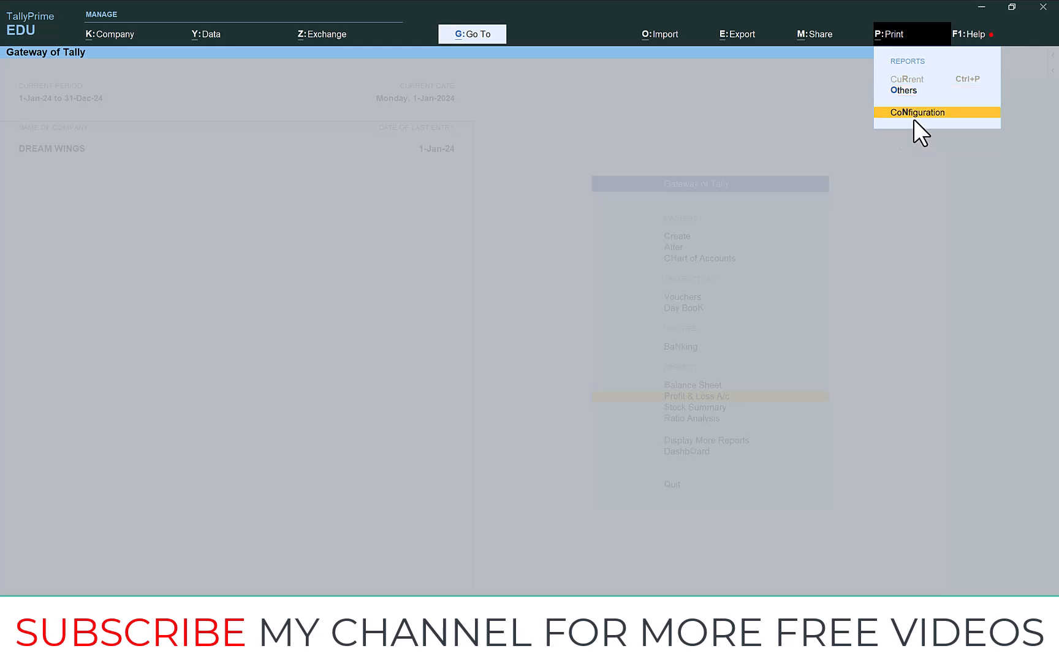
left_click(918, 112)
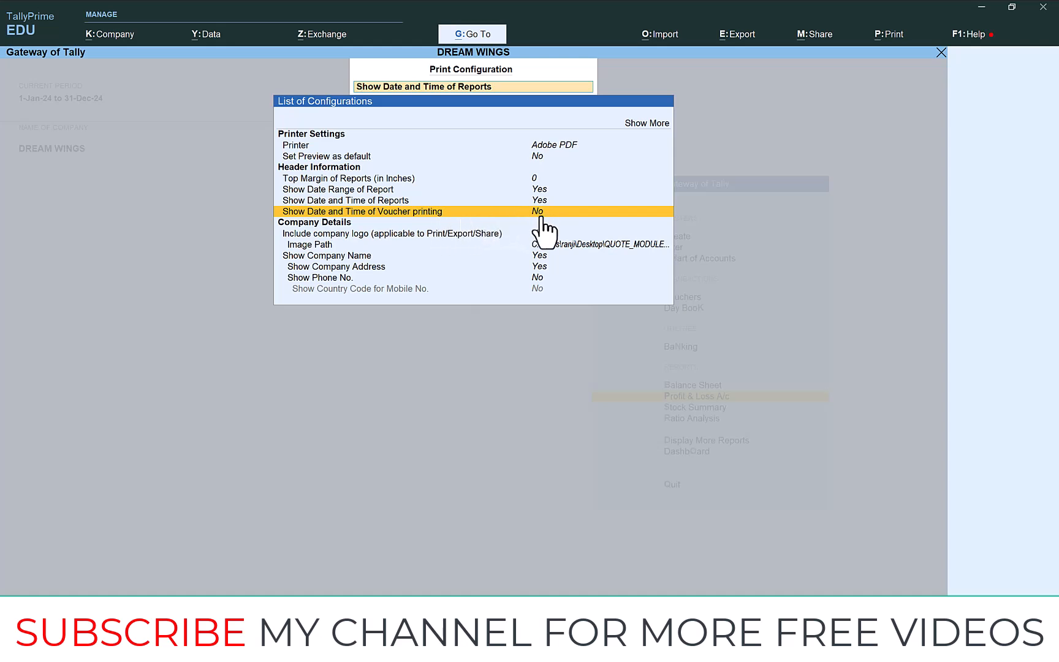
left_click(538, 211)
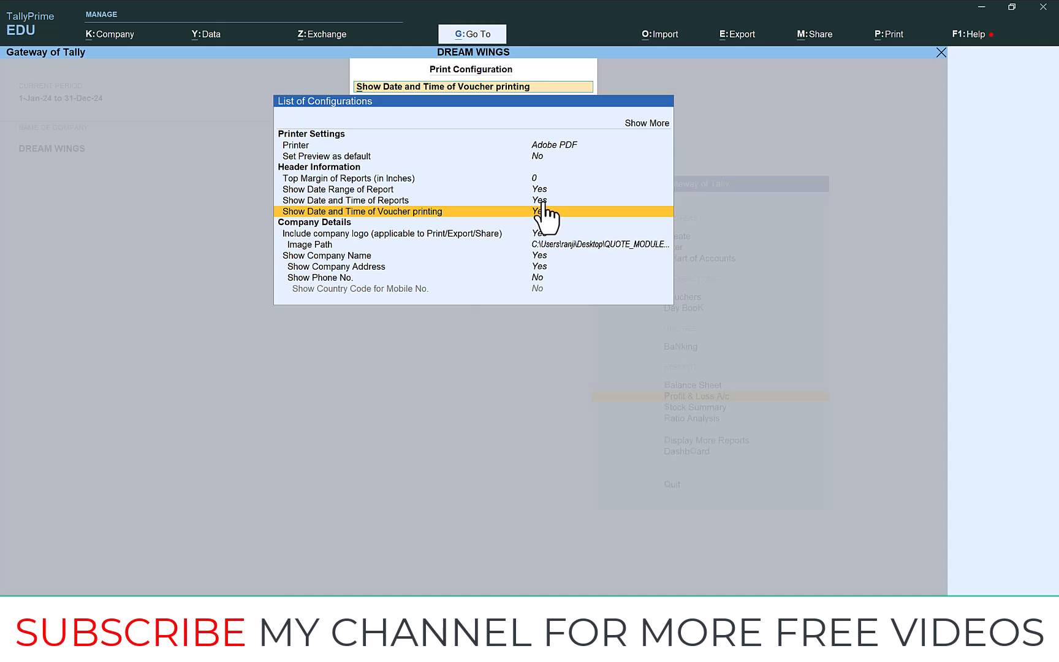
mouse_move(554, 230)
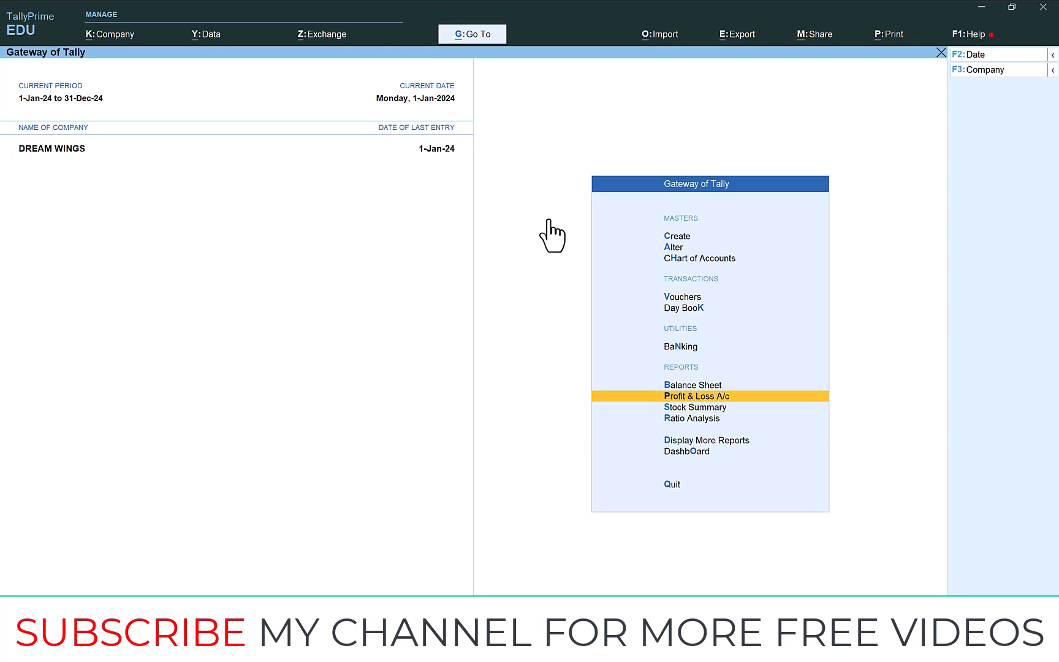
Step: Preview the Profit & Loss A/c print for DREAM WINGS and verify the printed-on date and time
left_click(697, 396)
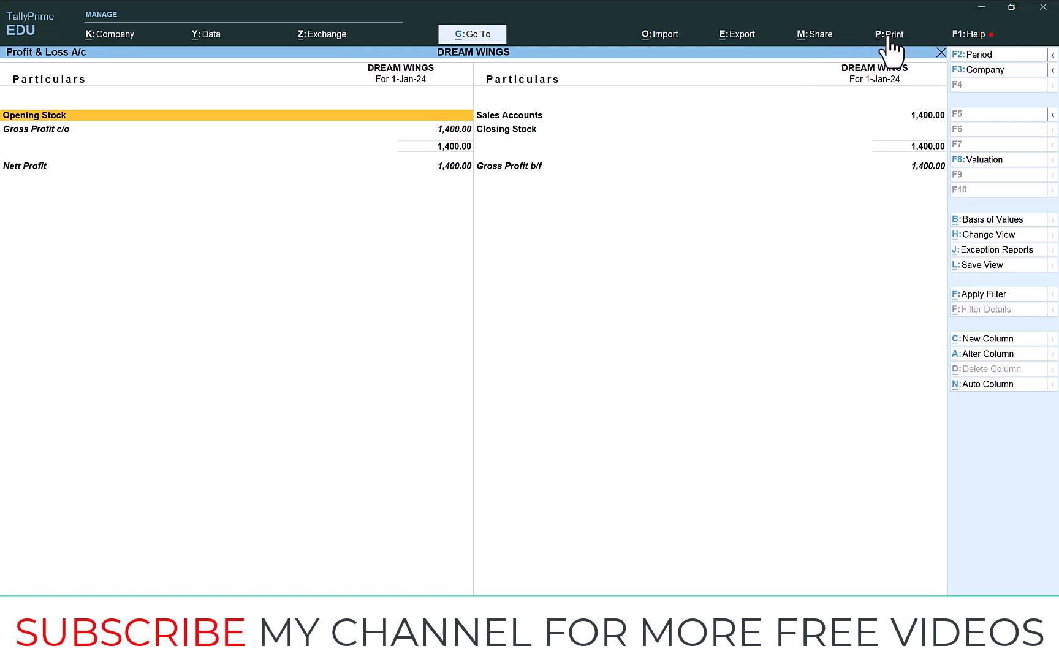
left_click(891, 34)
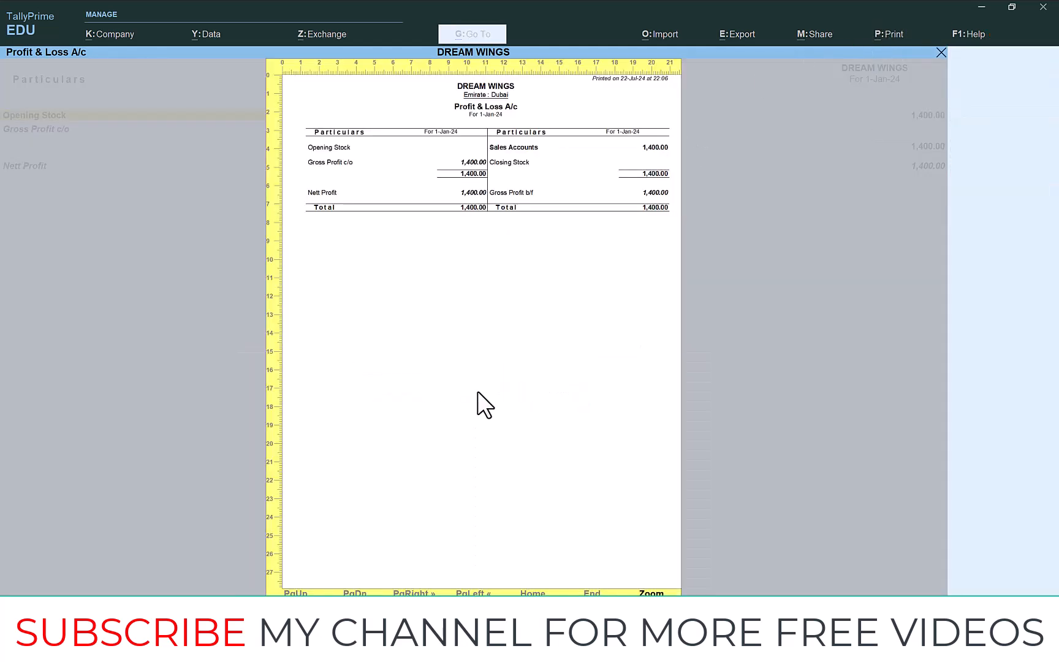
left_click(649, 593)
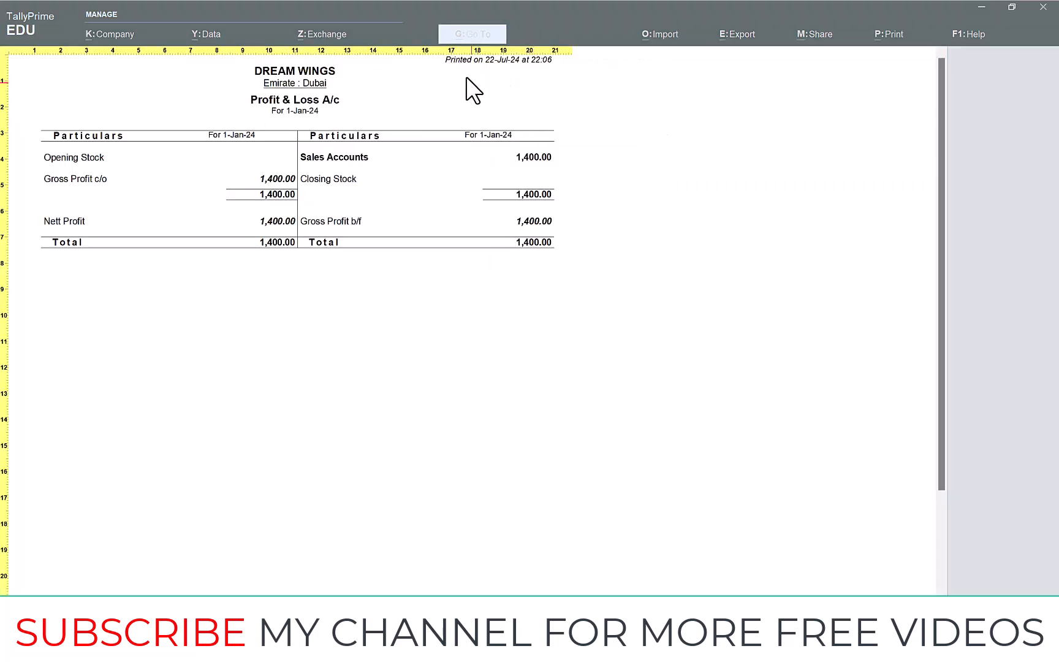
mouse_move(534, 88)
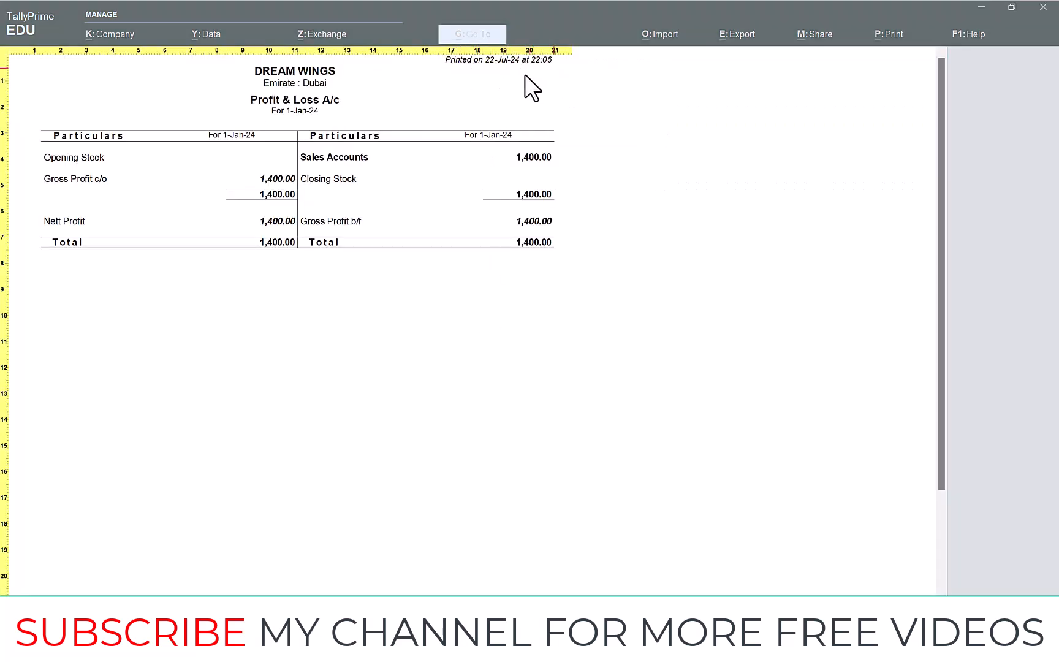
left_click(891, 35)
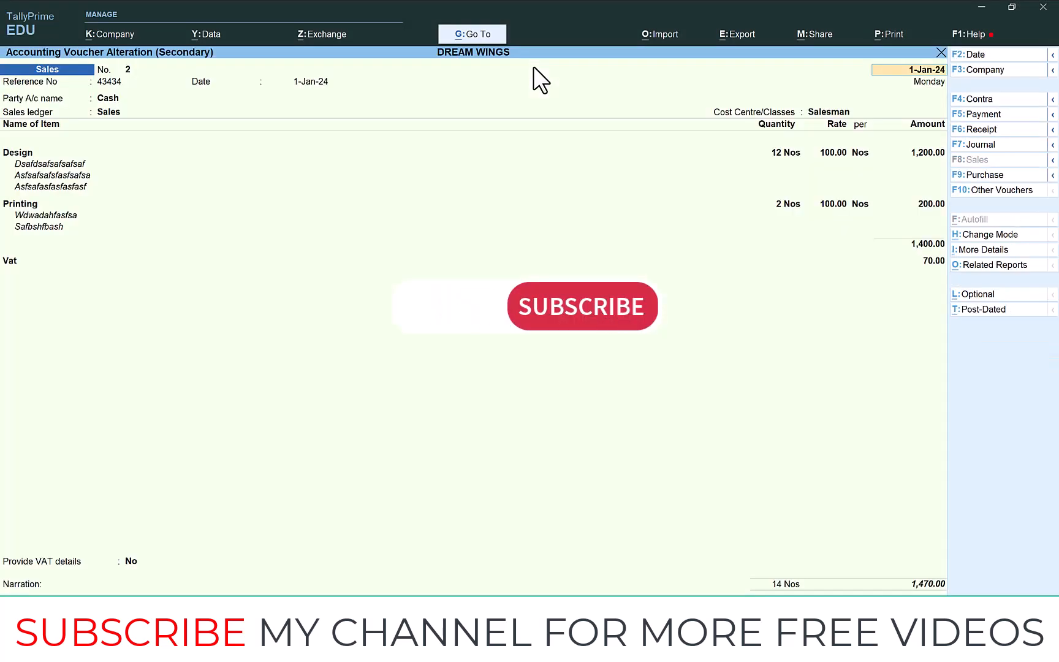
left_click(892, 34)
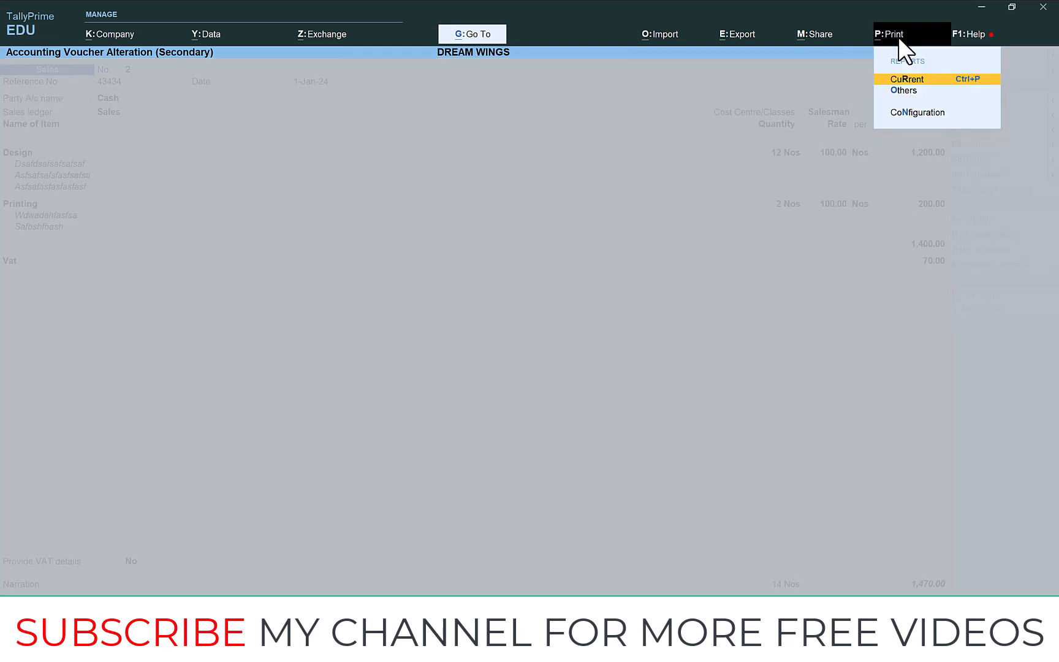
left_click(909, 79)
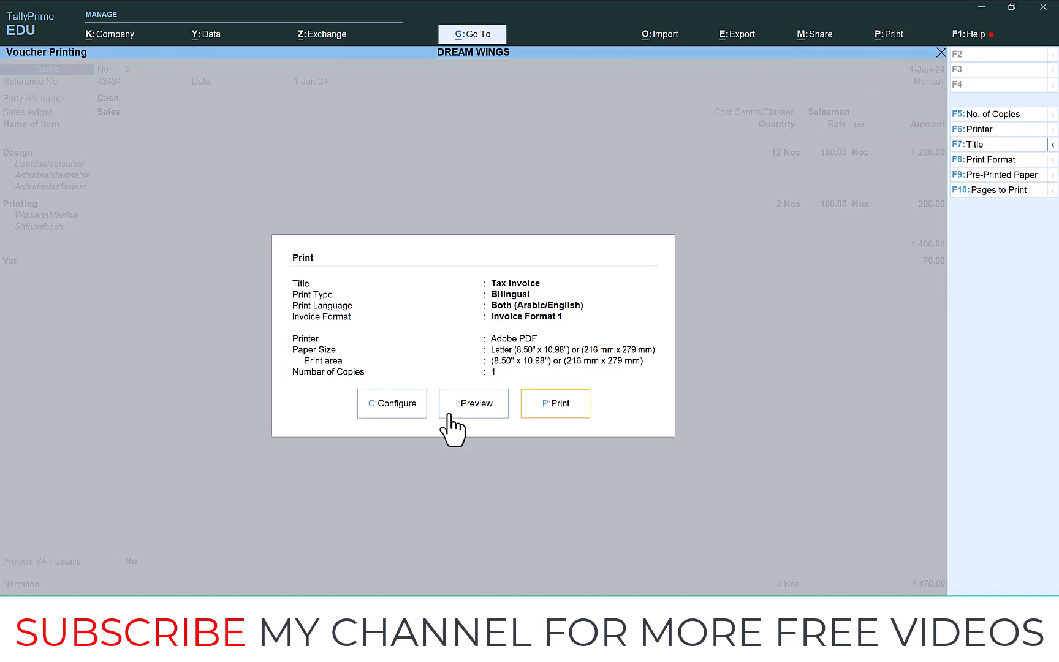
left_click(473, 404)
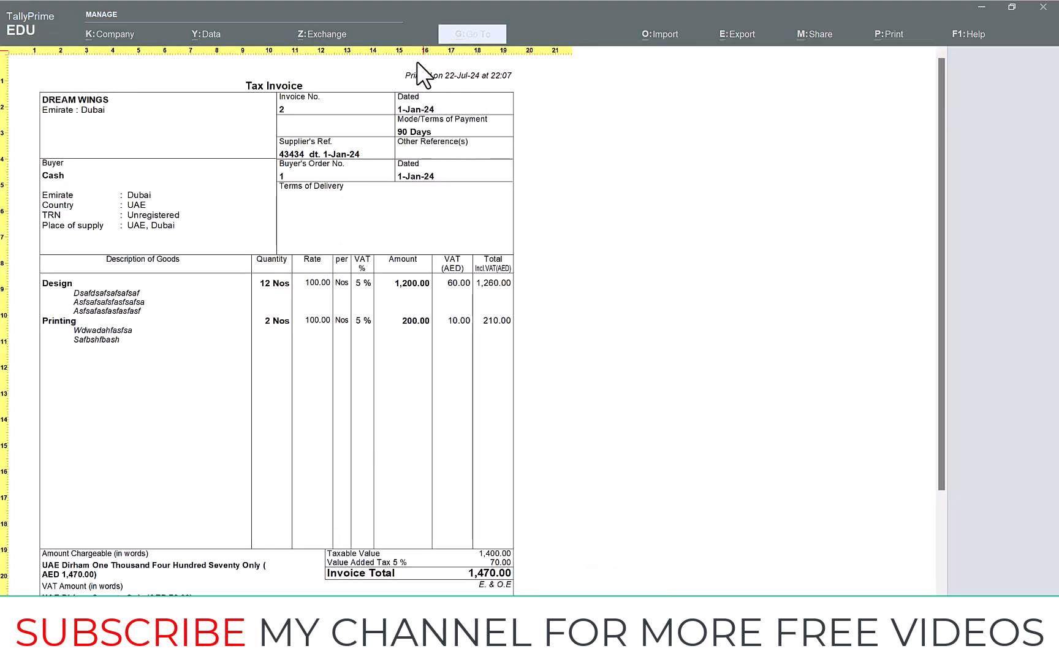
mouse_move(487, 94)
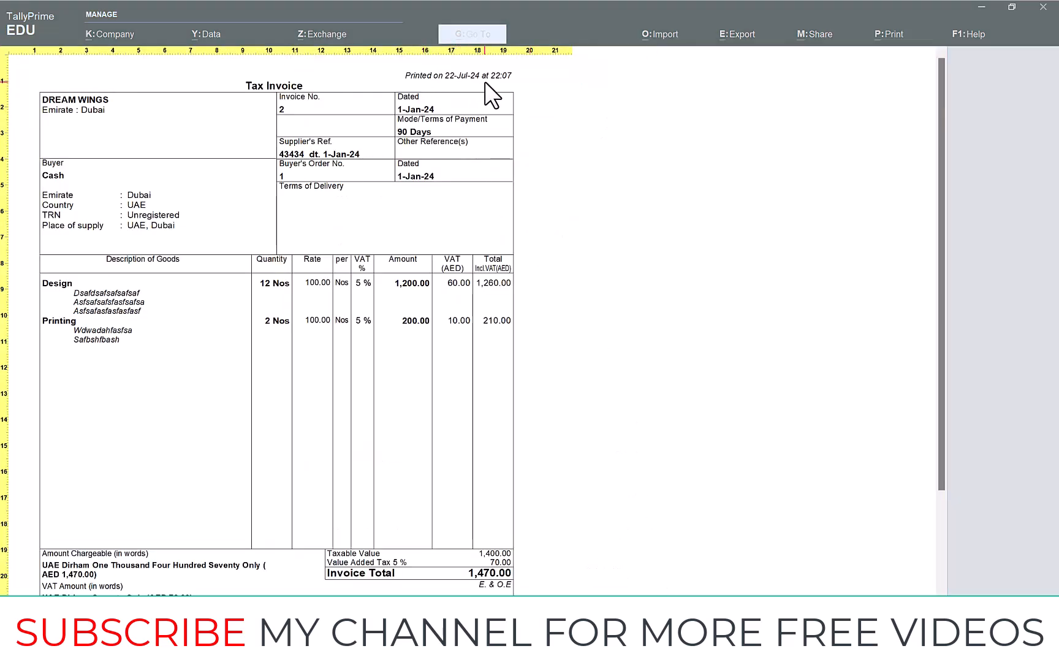
mouse_move(518, 155)
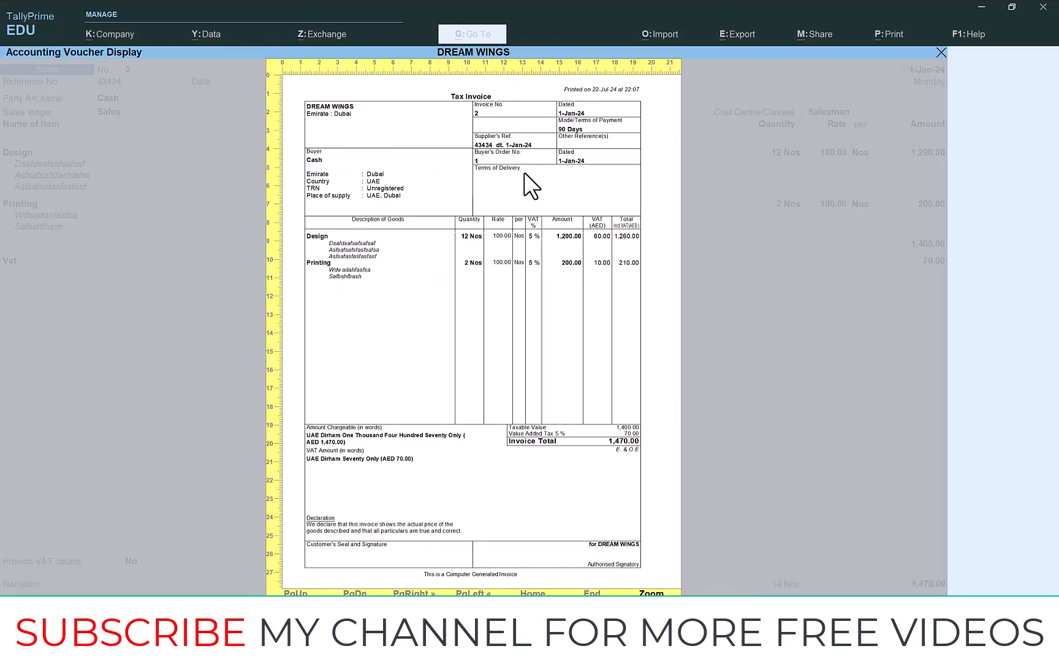
left_click(940, 52)
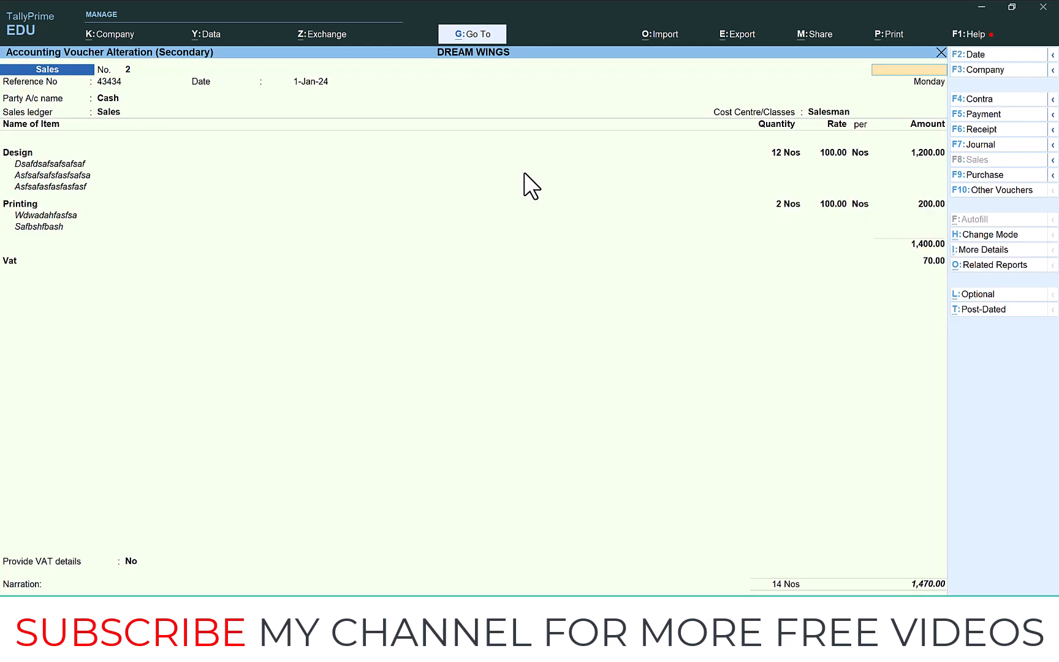